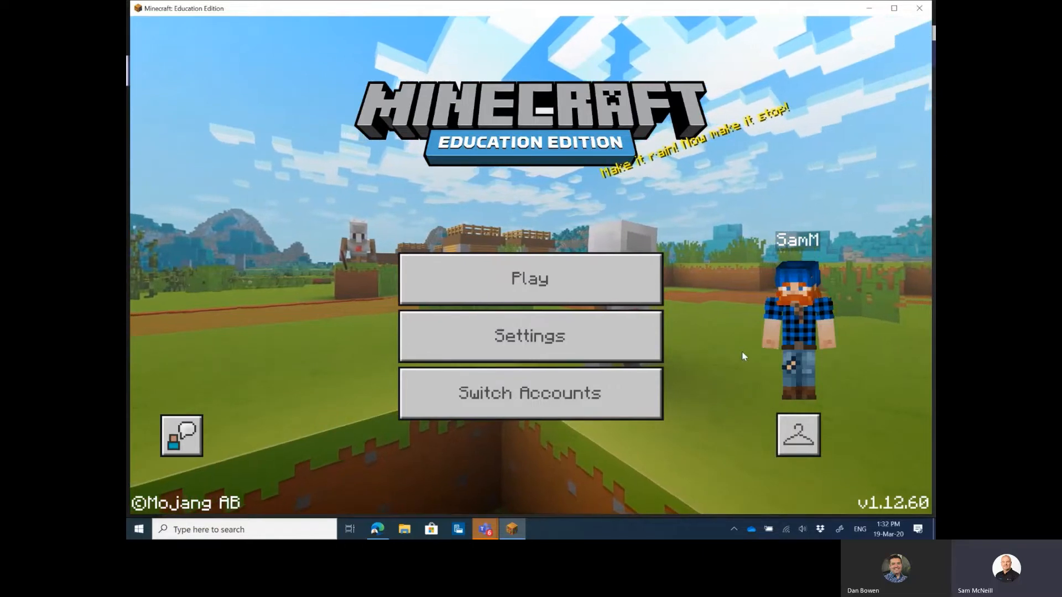
mouse_move(619, 294)
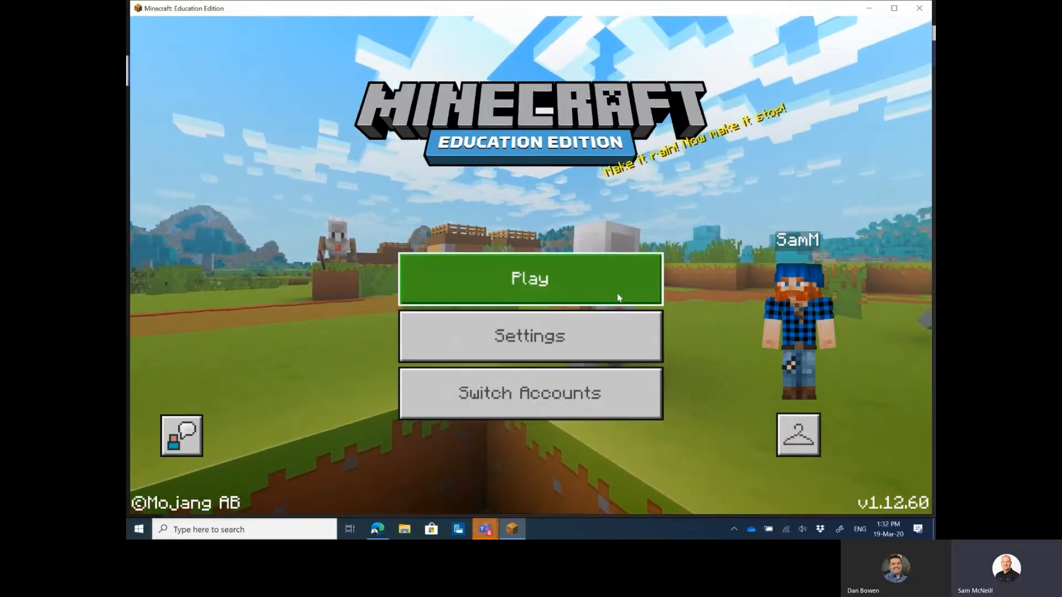
Reach the My Templates list via Play and Create New for a template-based world.
left_click(529, 279)
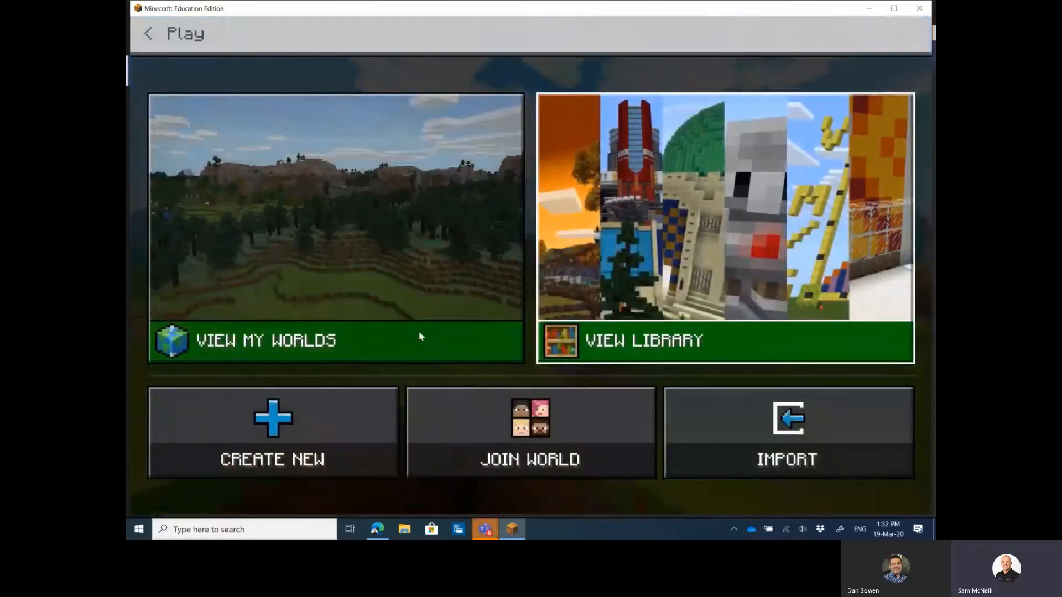
left_click(272, 434)
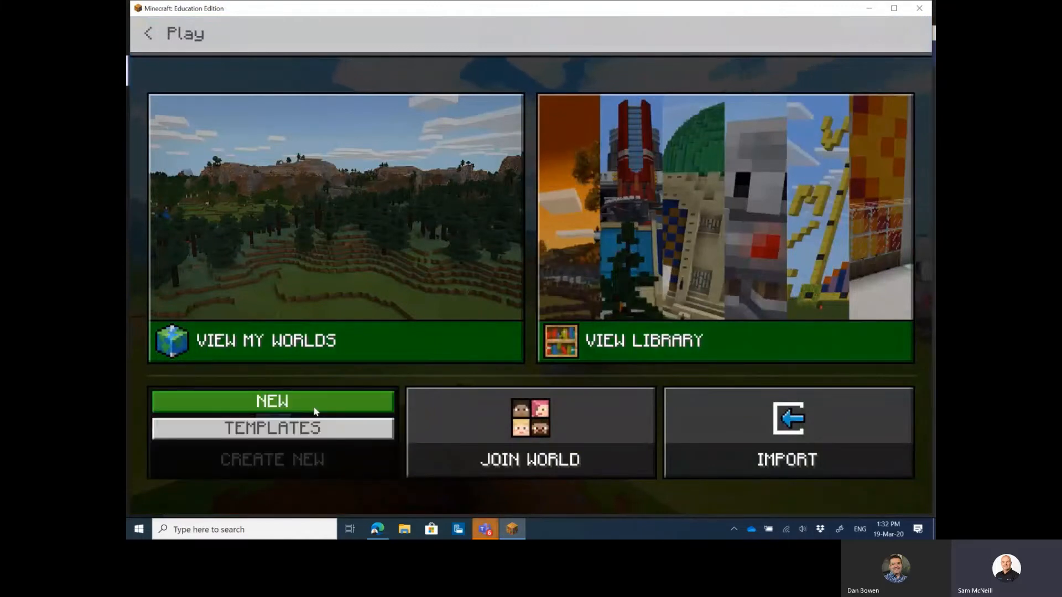
left_click(272, 428)
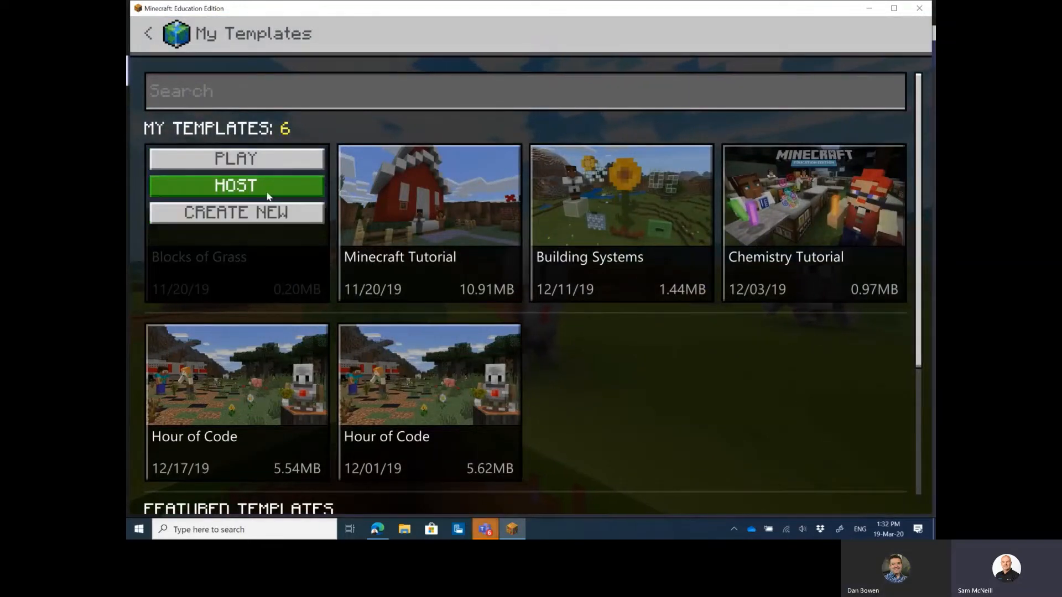
Host the Blocks of Grass template so its picture join code becomes available.
left_click(237, 186)
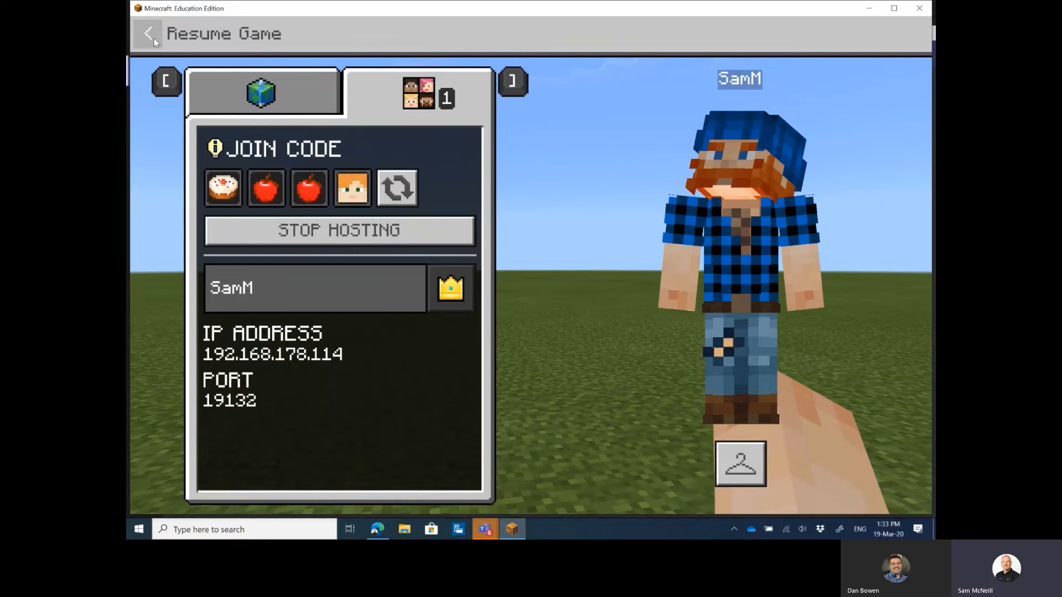
Resume the hosted game, then reach the Play screen on the second computer.
left_click(146, 33)
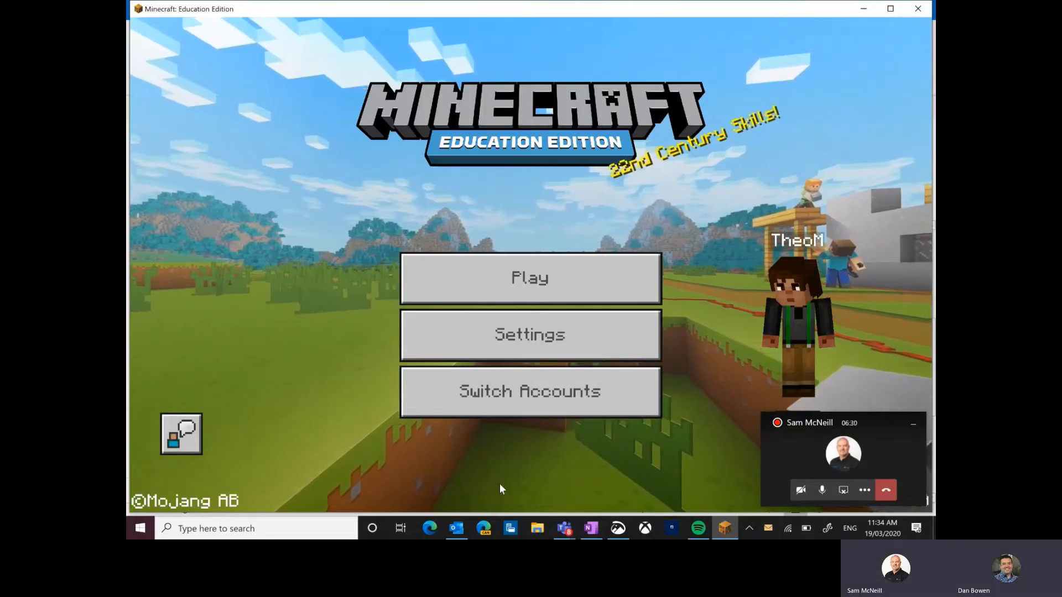
mouse_move(534, 294)
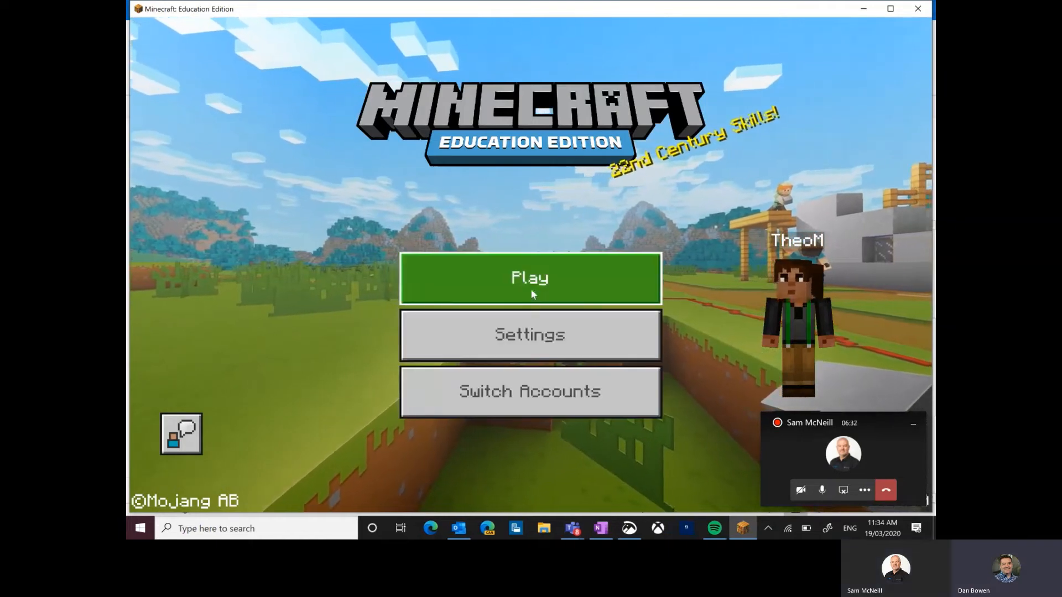
left_click(527, 277)
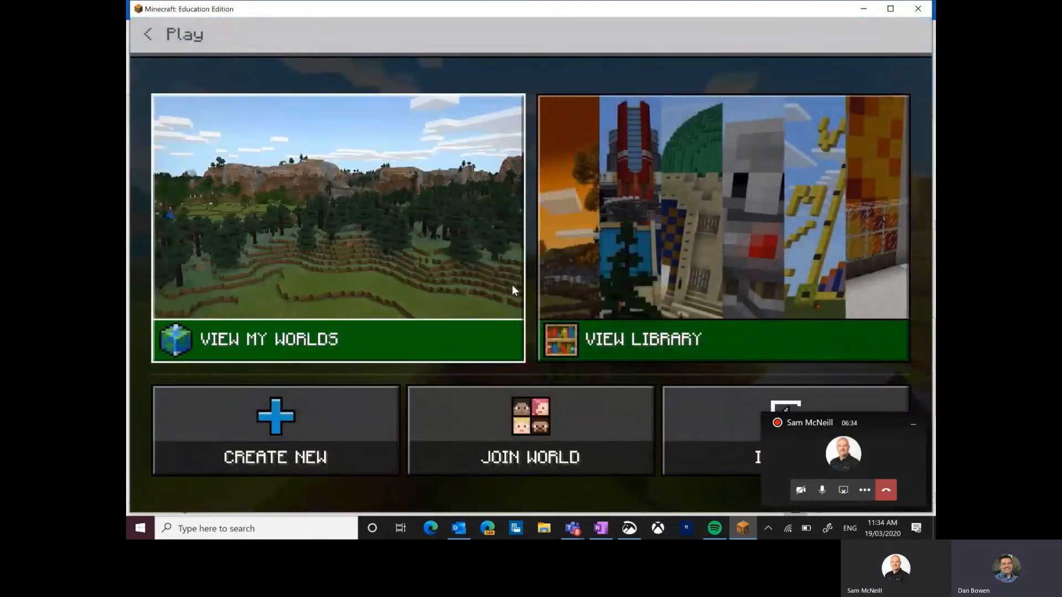
mouse_move(532, 421)
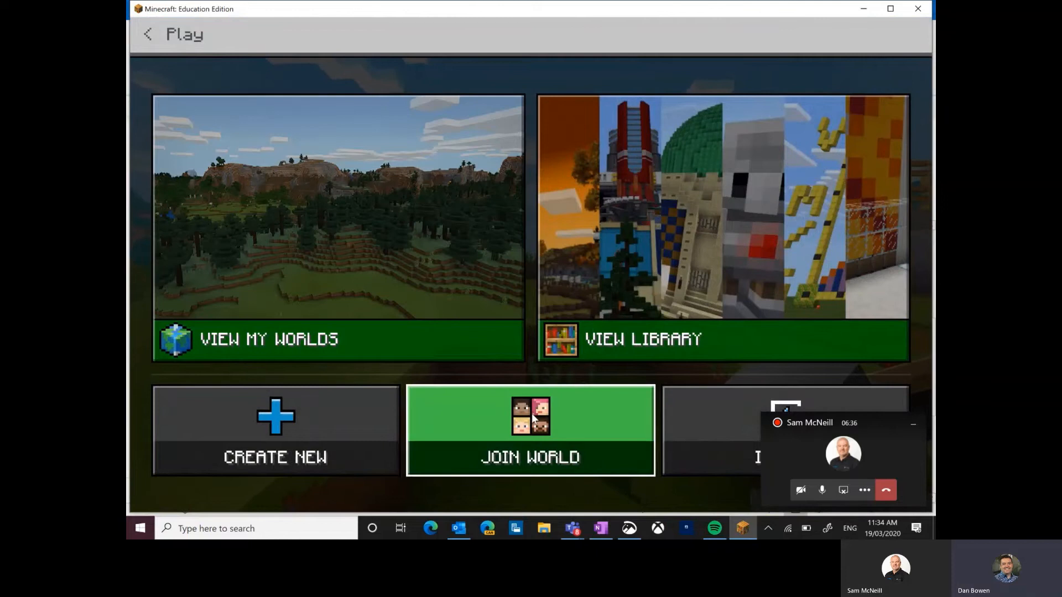
Enter the join code Cake, Apple, Apple, Alex and submit it.
left_click(531, 429)
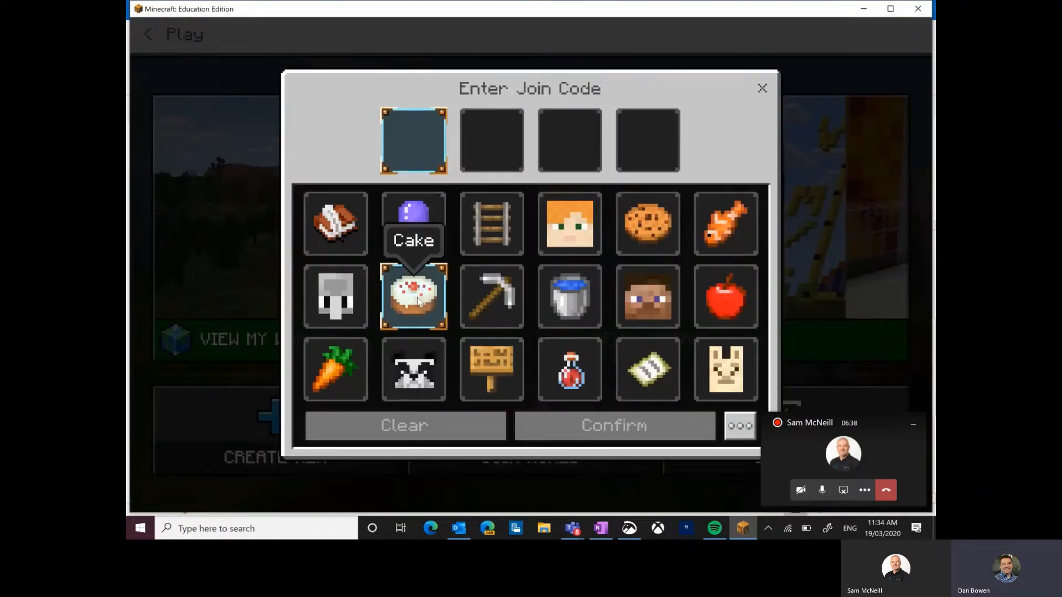
left_click(413, 296)
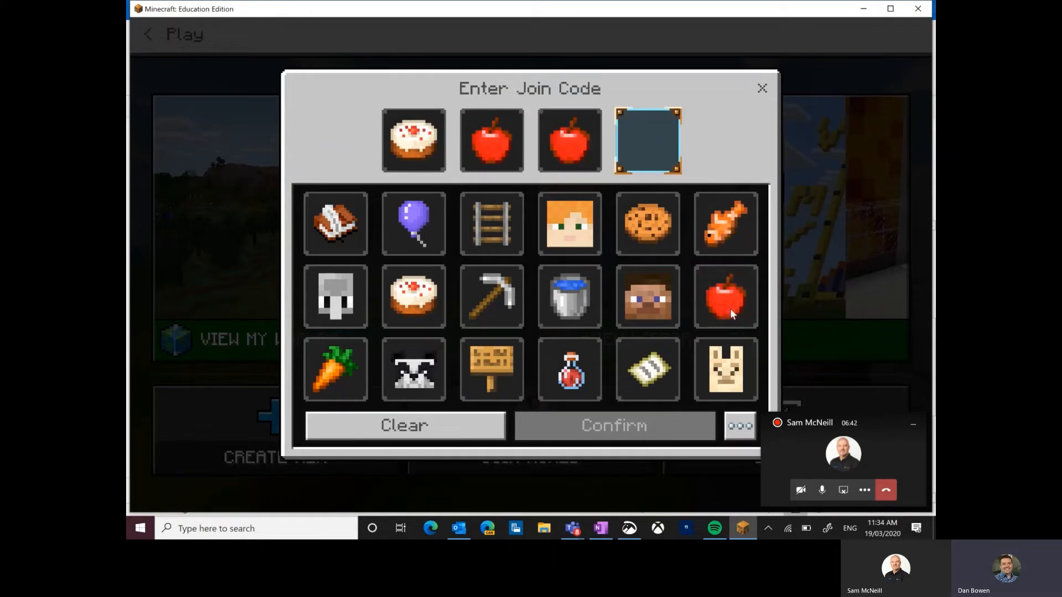
mouse_move(730, 313)
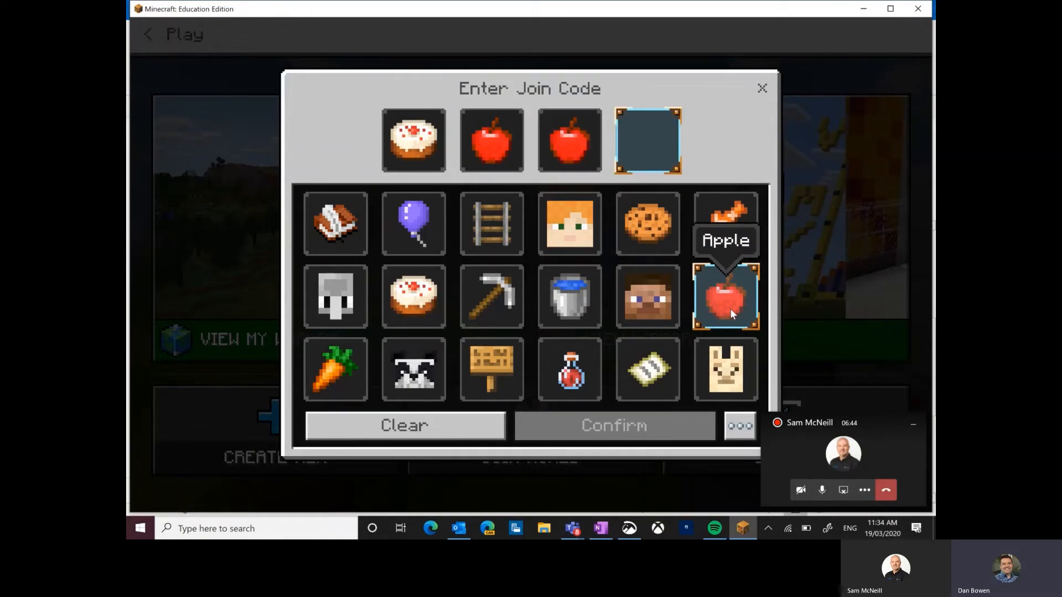
mouse_move(568, 297)
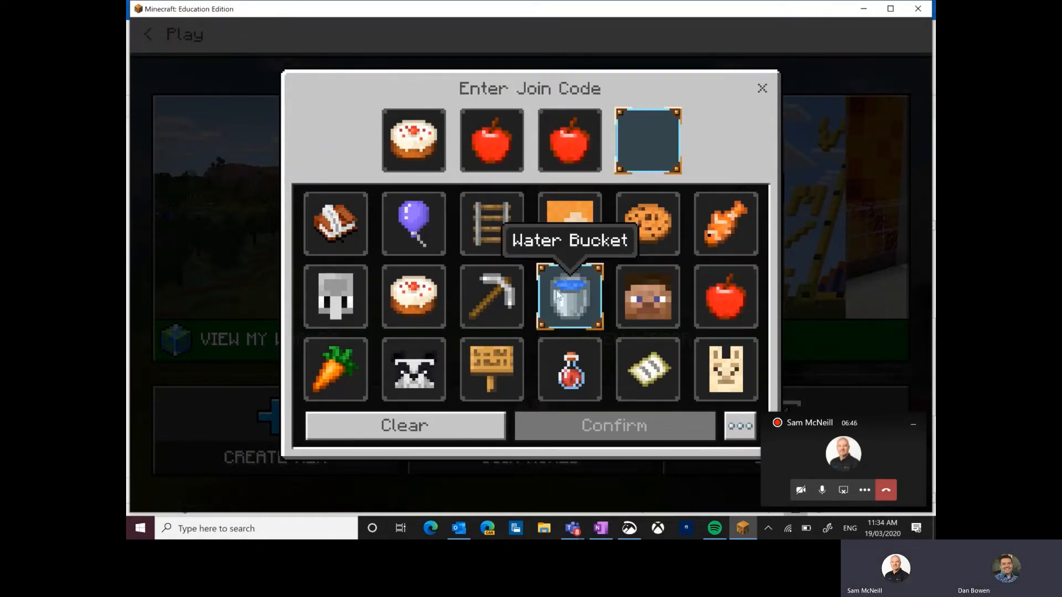
left_click(570, 223)
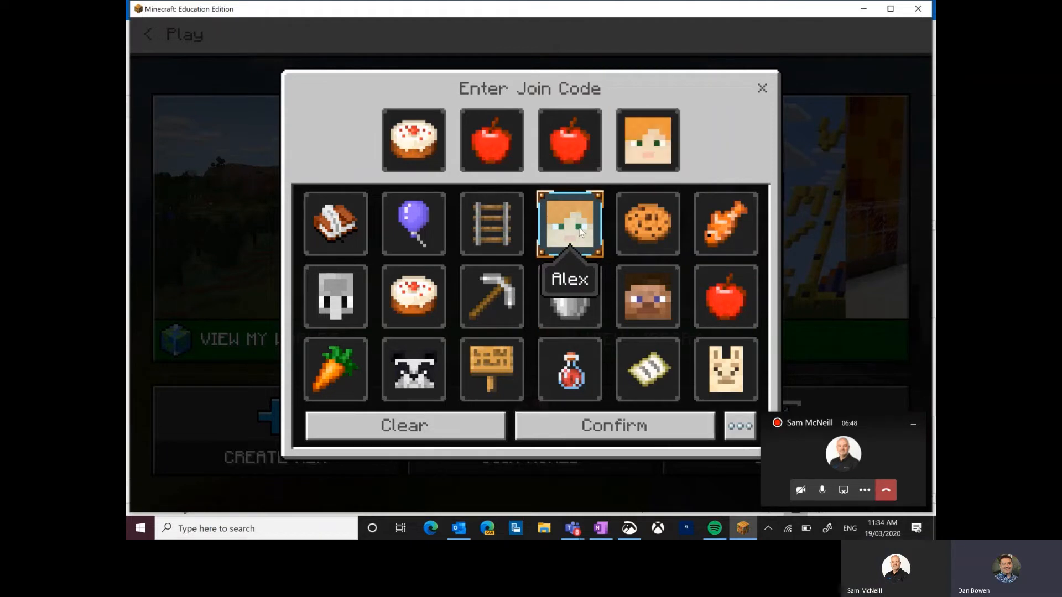
left_click(615, 426)
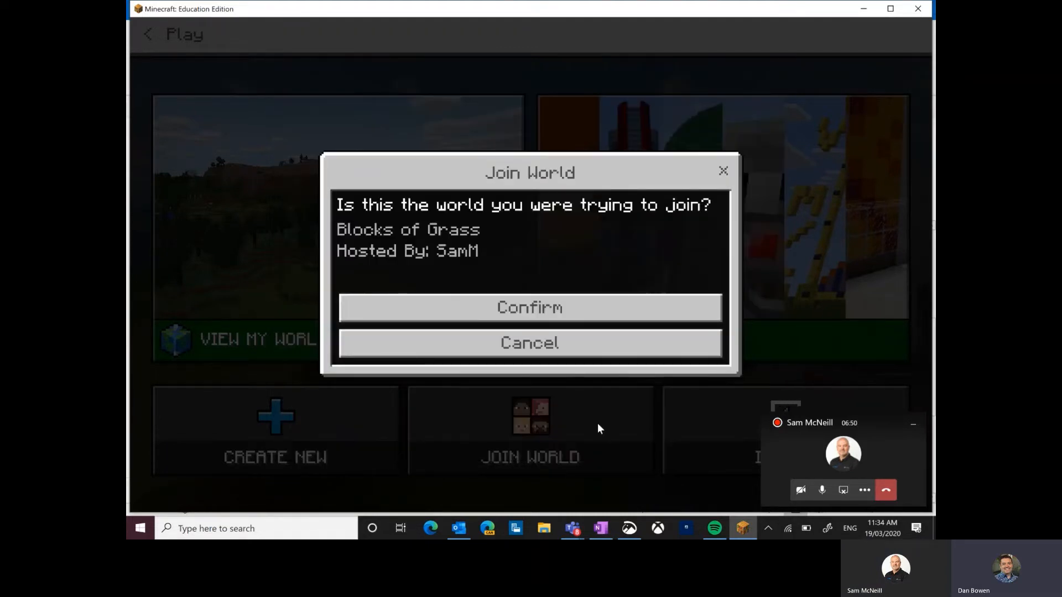
mouse_move(484, 312)
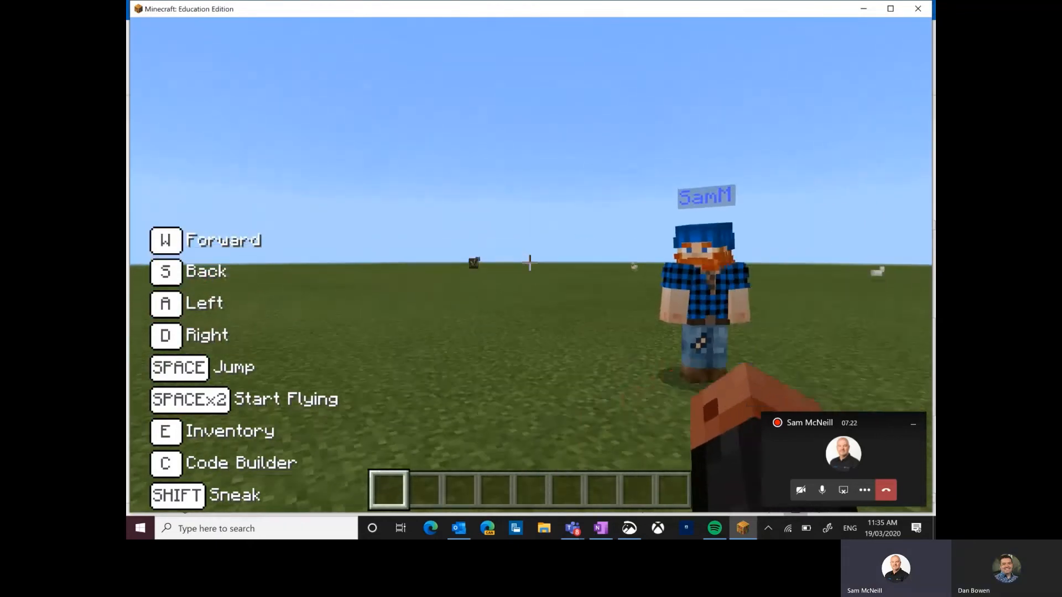
key("space")
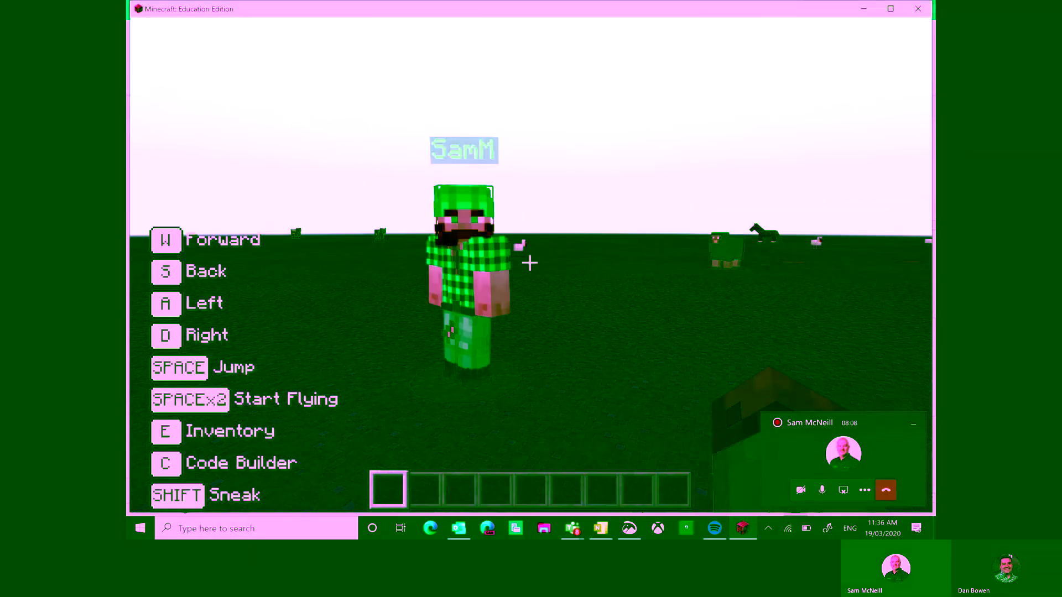
key("Escape")
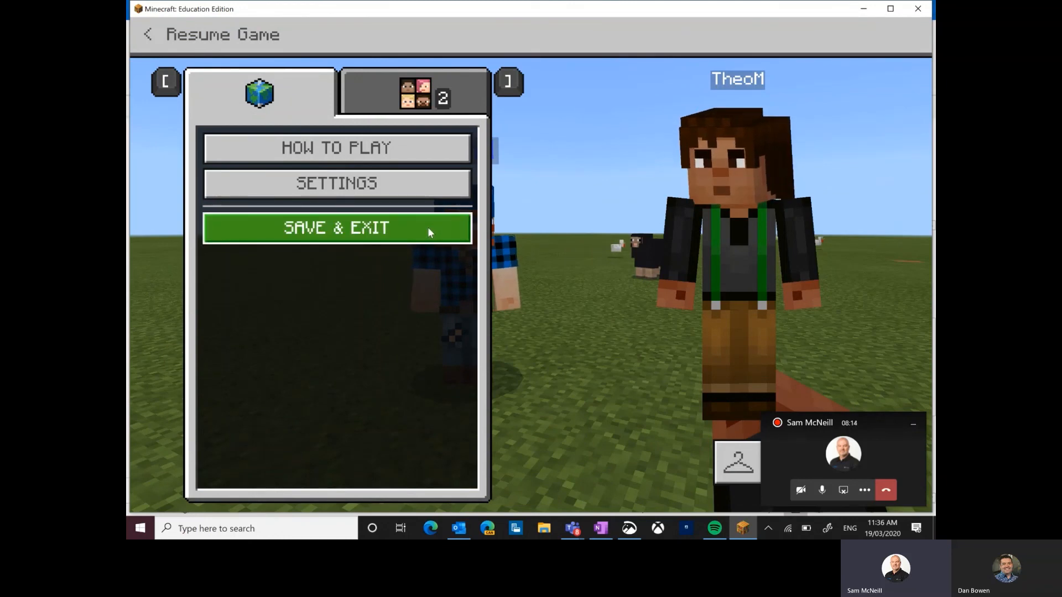
Save & Exit and confirm disconnecting from the multiplayer session.
left_click(336, 228)
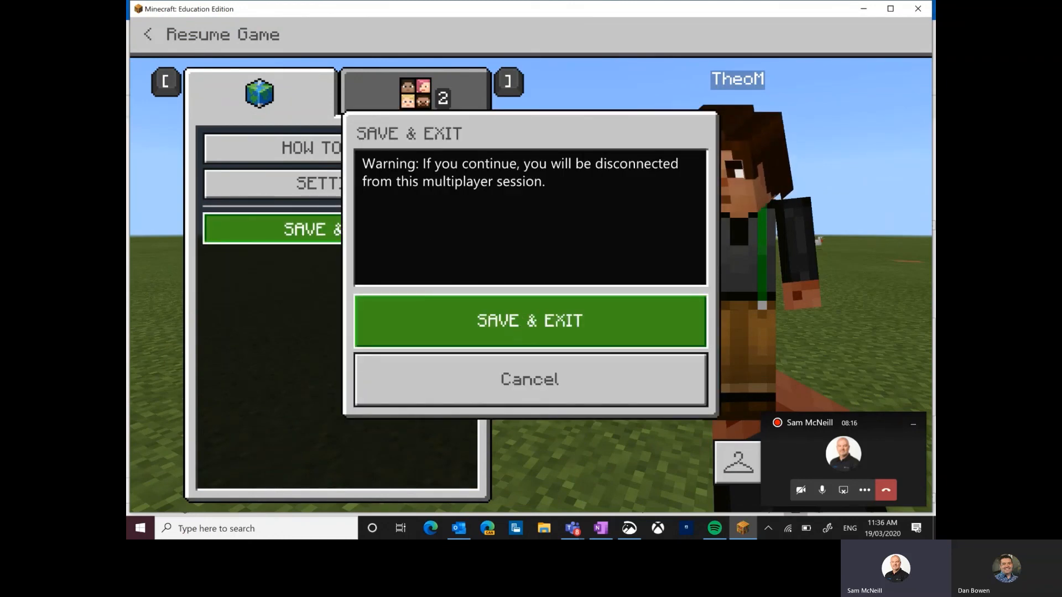
left_click(531, 321)
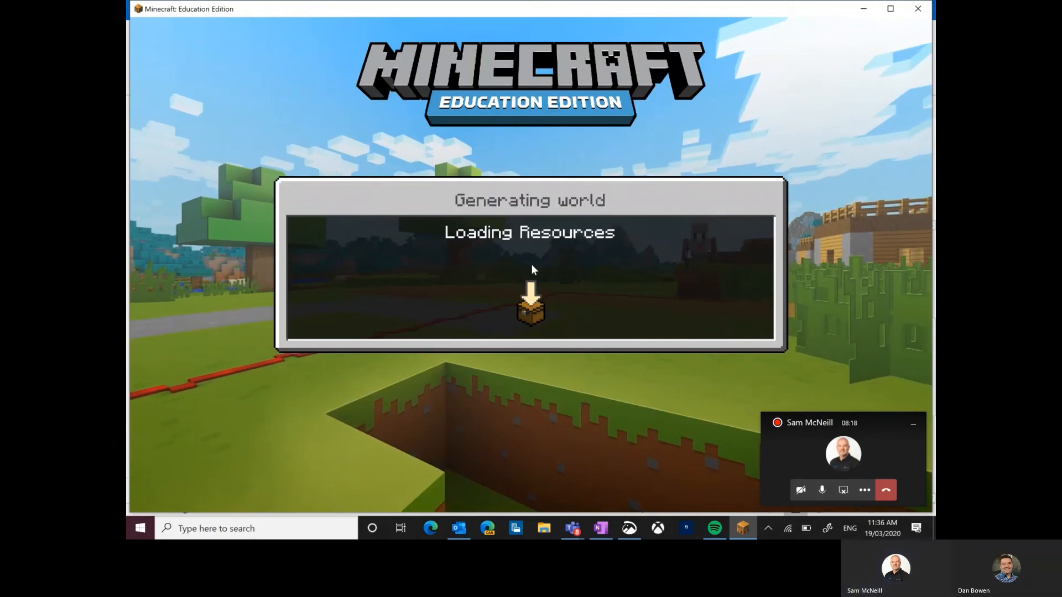